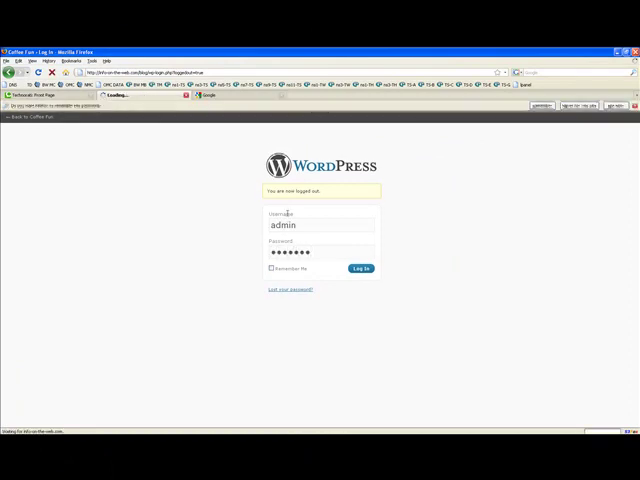
Log into the Coffee Fun admin and bring up the Edit Posts list.
click(360, 268)
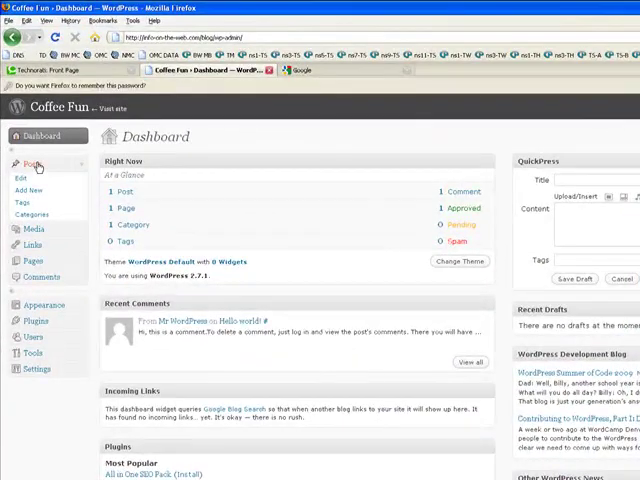
click(30, 164)
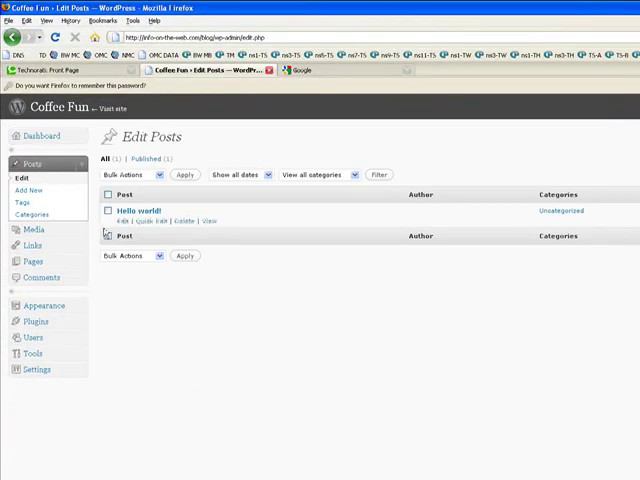
Start a new post titled 'Coffee Roasting (the best coffee beans in the world)' and paste in the article text.
click(32, 190)
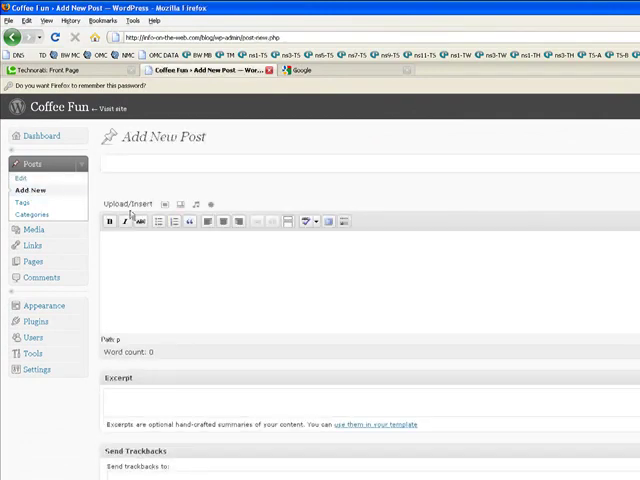
text(Coffee Roas)
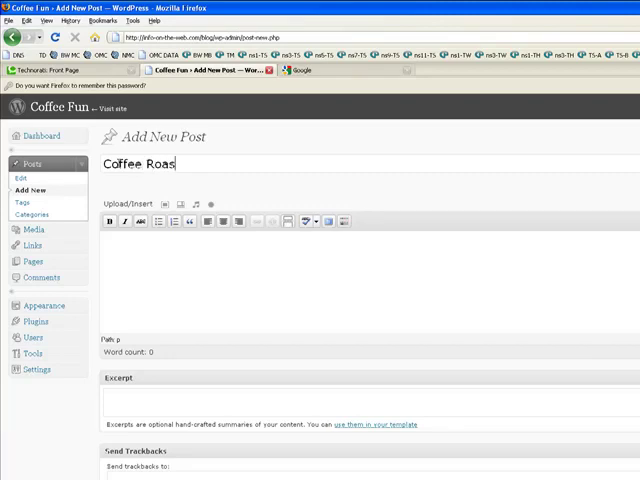
text(ting (the best coffee beans in the world))
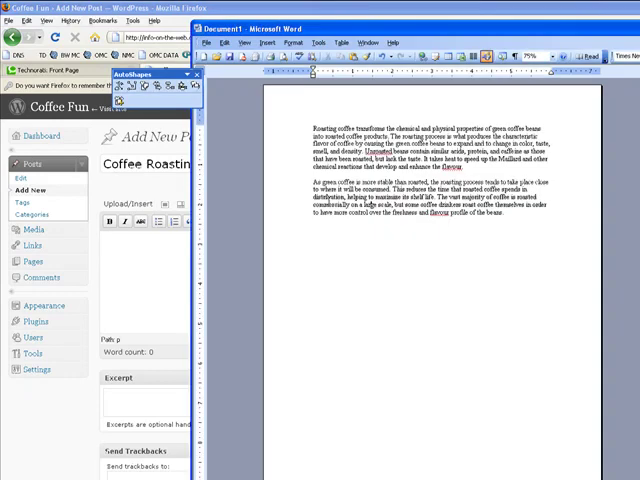
key(ctrl+a)
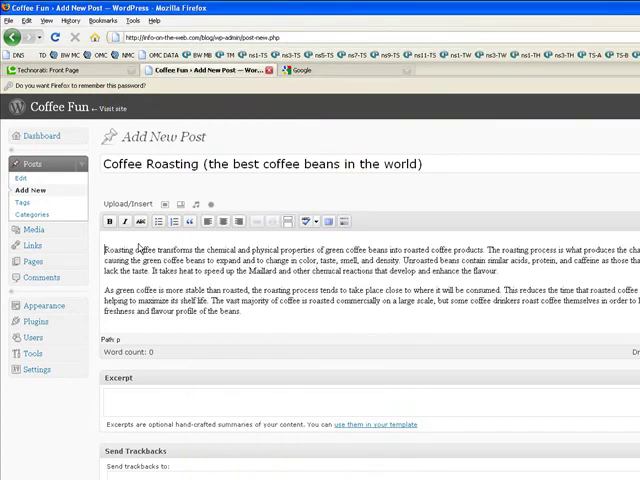
mouse_move(264, 316)
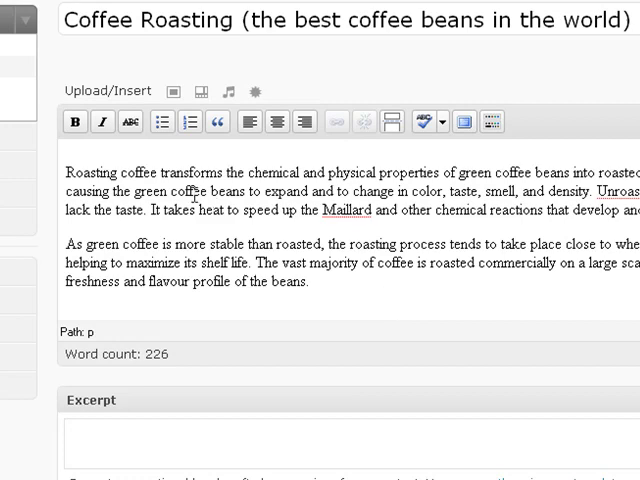
Select and copy the opening phrase 'Roasting coffee' from the post body.
double_click(96, 172)
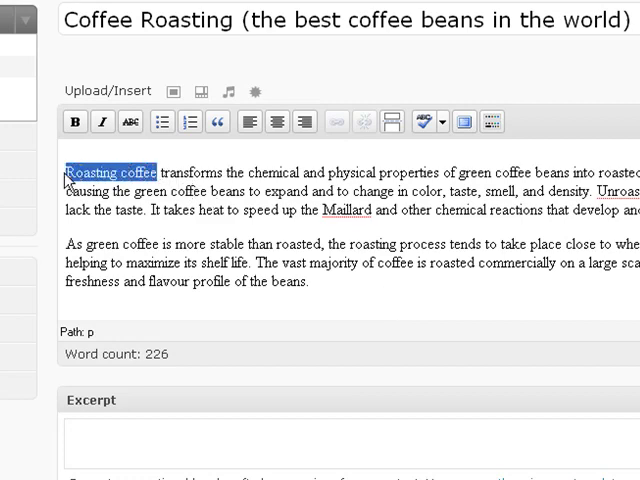
right_click(100, 172)
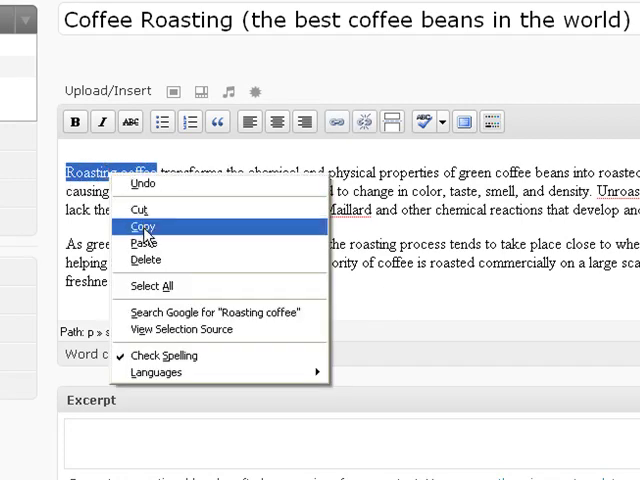
click(142, 228)
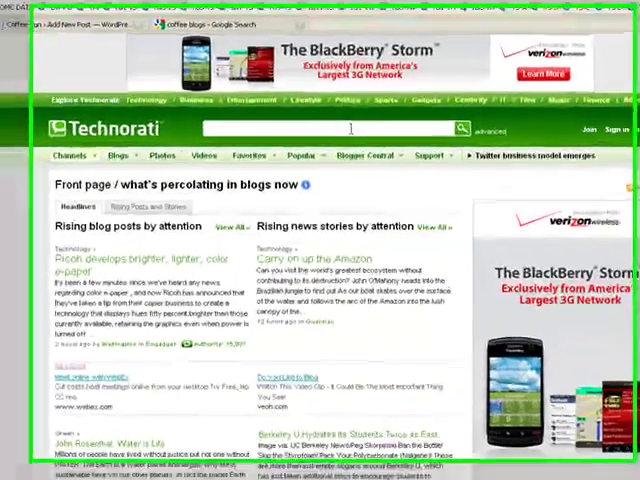
Search Technorati for 'Roasting coffee' and open the Lifehack half-decent cup of coffee article.
text(Roasting coffee)
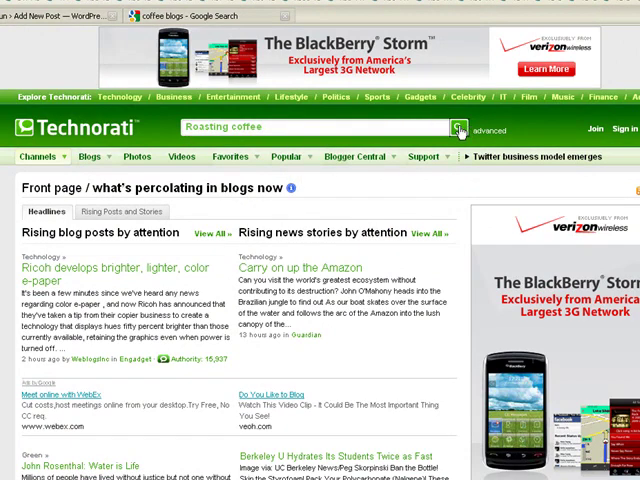
click(460, 128)
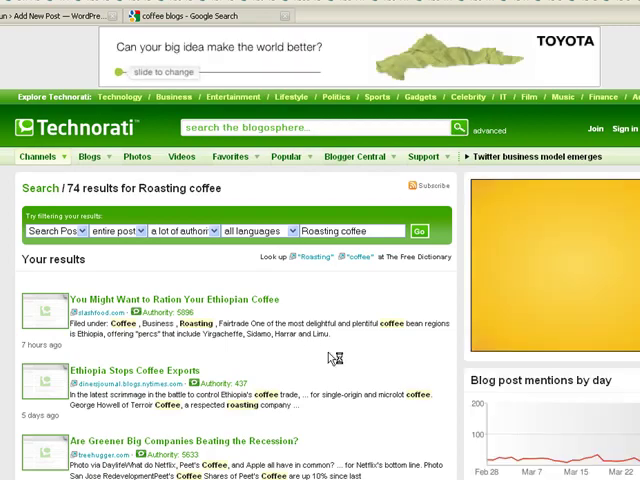
scroll(down, 3)
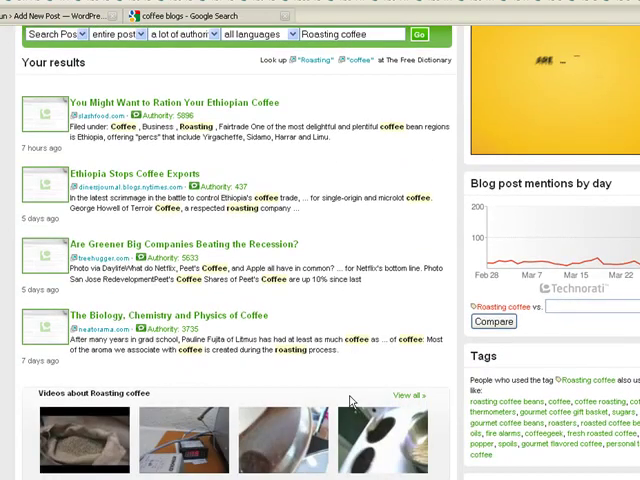
scroll(down, 3)
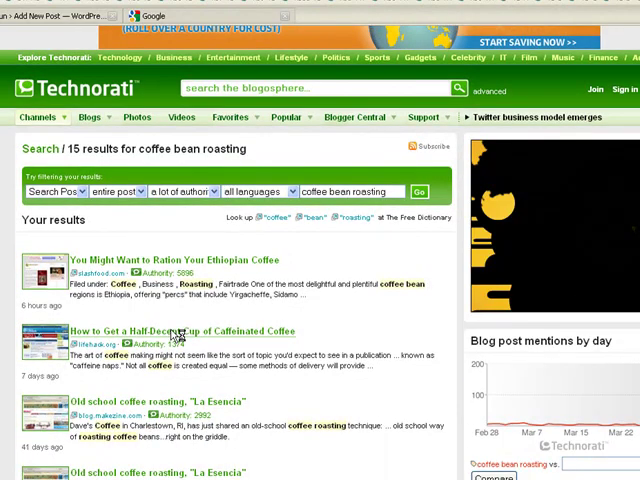
click(166, 332)
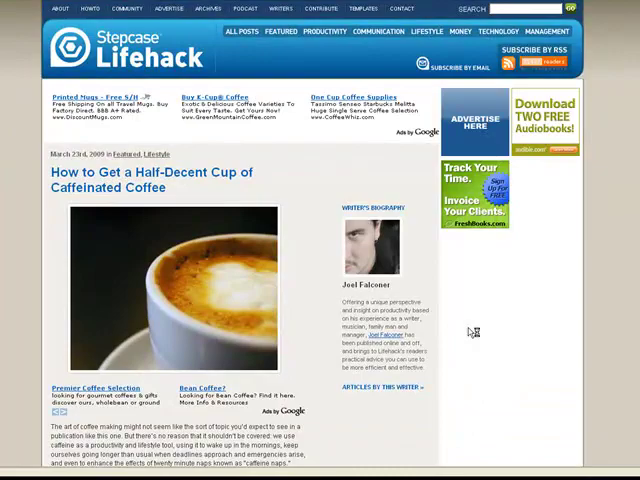
Scroll through the Lifehack article down to its Responses and Trackback URL section.
scroll(down, 3)
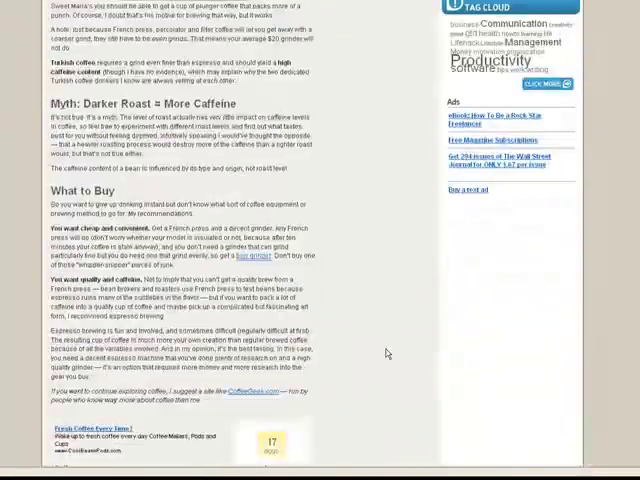
scroll(down, 3)
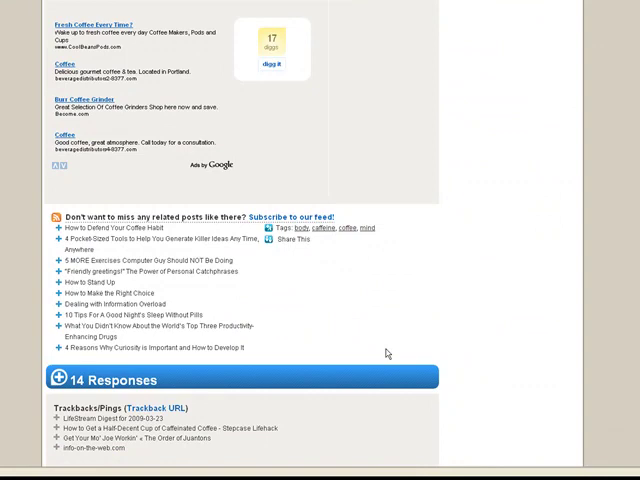
scroll(down, 3)
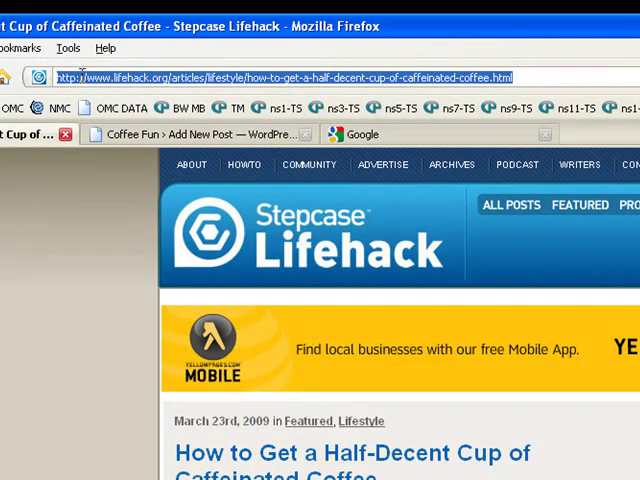
scroll(down, 3)
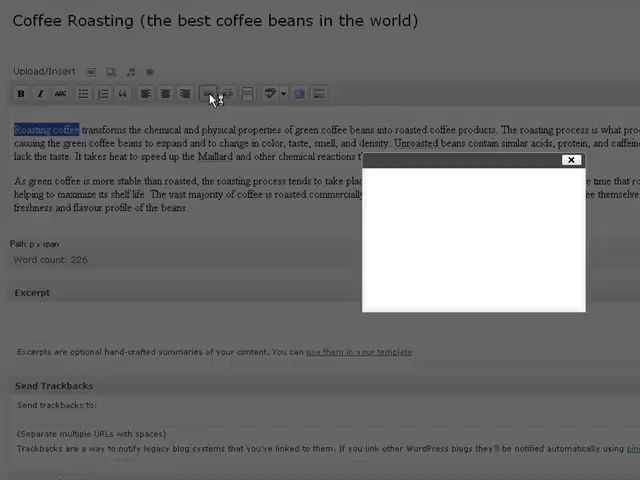
Link 'Roasting coffee' to the pasted Lifehack article URL via Insert/edit link.
click(204, 94)
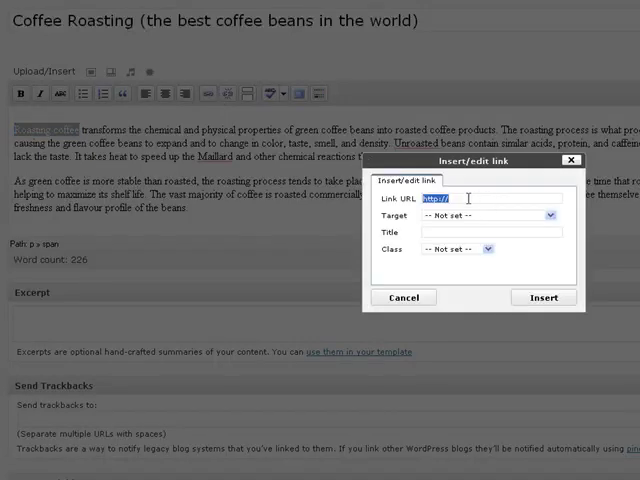
right_click(470, 198)
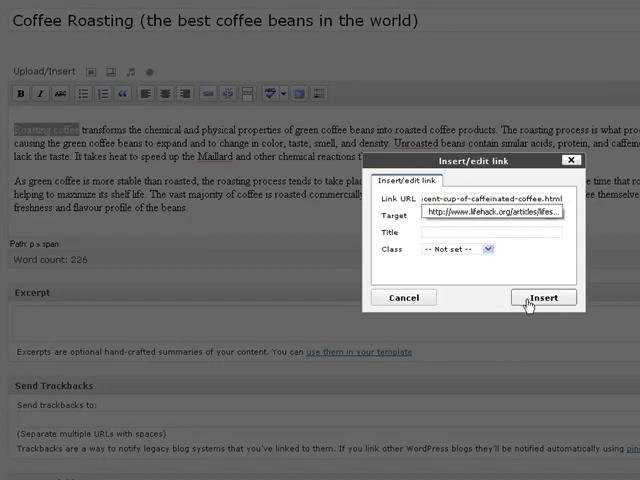
click(544, 296)
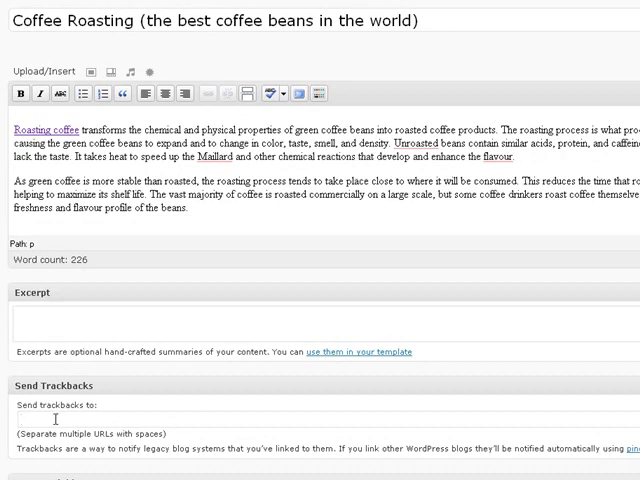
right_click(24, 320)
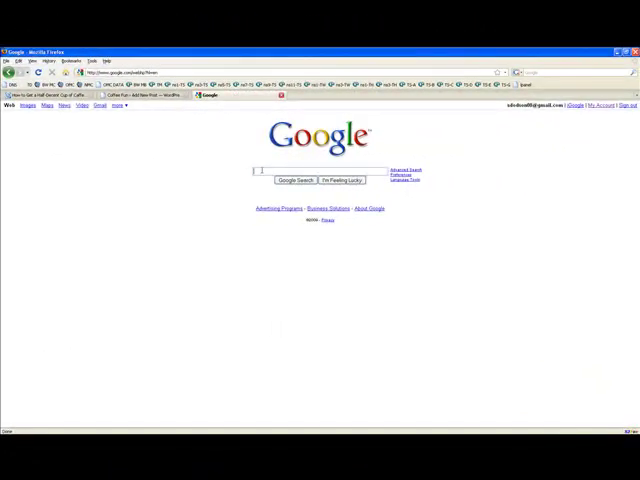
Begin a Google search for the coffee blog name.
text(coffeenow.blogspot.com/)
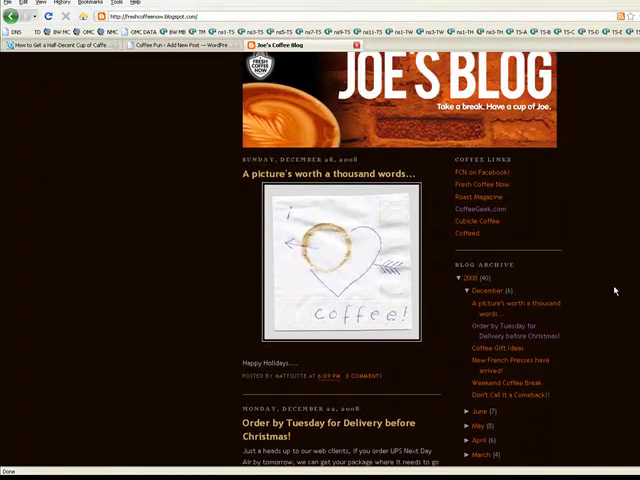
Scroll down Joe's Coffee Blog to reach the Coffee Gift Ideas post.
scroll(down, 3)
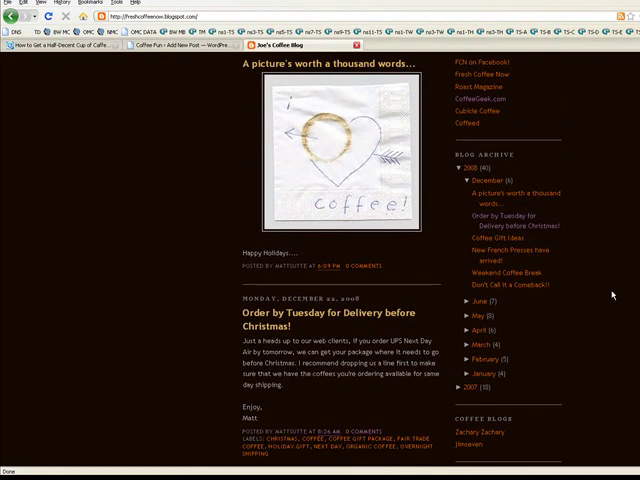
scroll(down, 3)
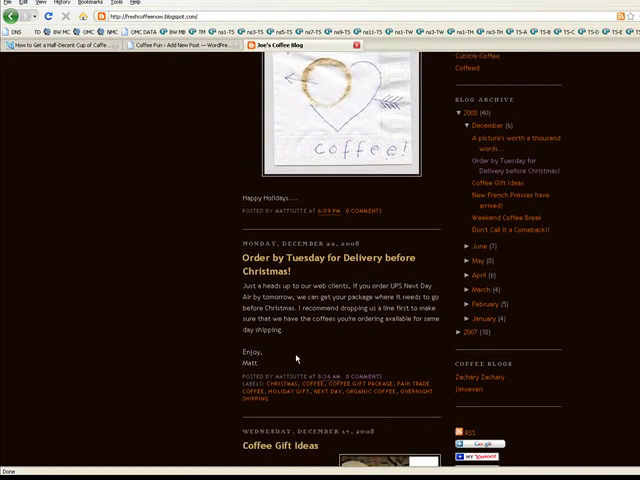
scroll(down, 3)
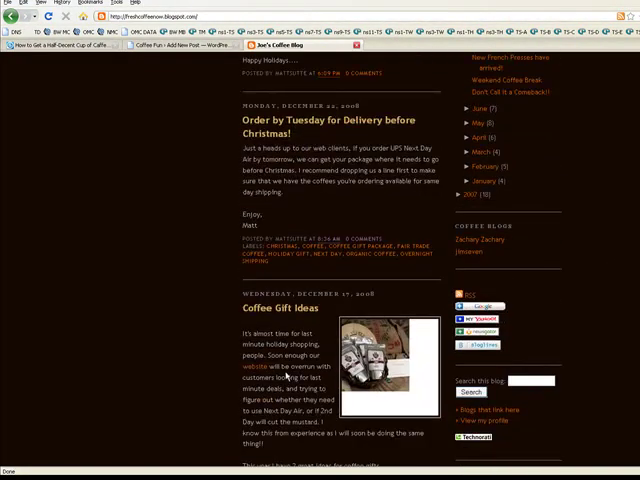
scroll(down, 3)
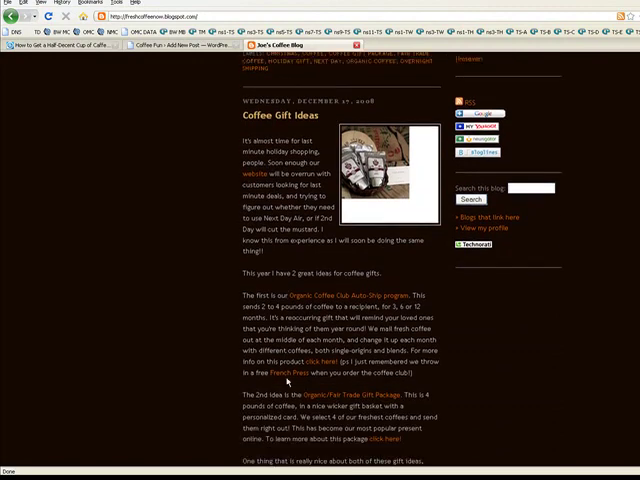
scroll(down, 3)
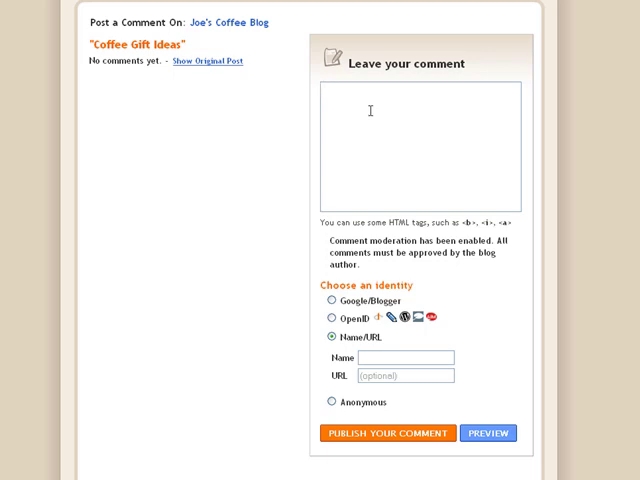
mouse_move(248, 104)
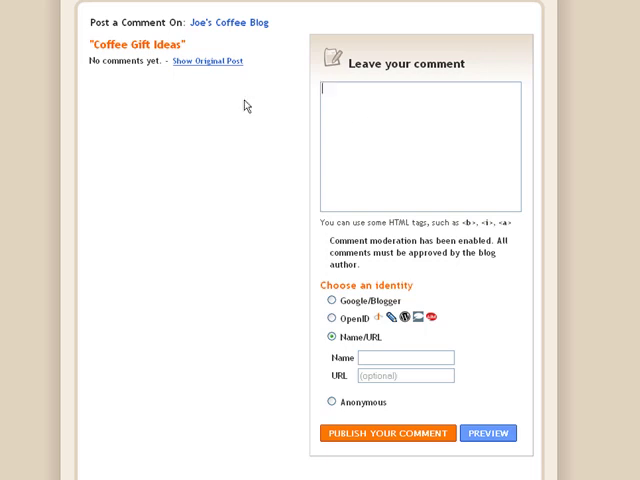